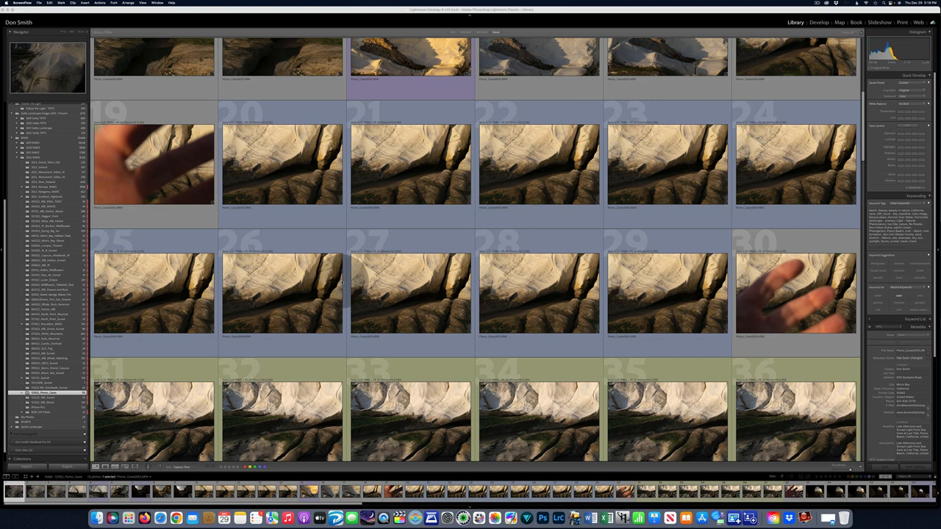
Step: Scroll through the Source Images list of loaded sandstone focus-bracketed frames
{"action": "scroll", "scroll_direction": "down", "scroll_amount": 3}
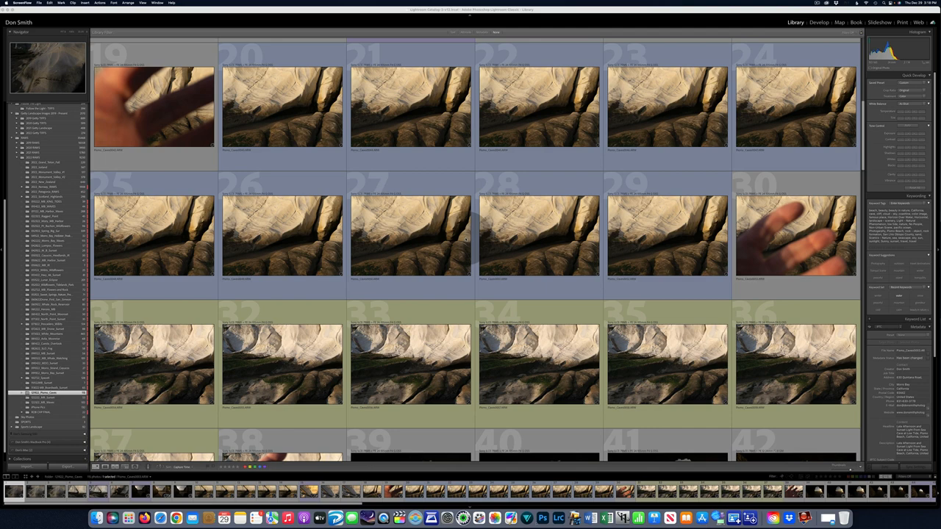
{"action": "scroll", "scroll_direction": "down", "scroll_amount": 3}
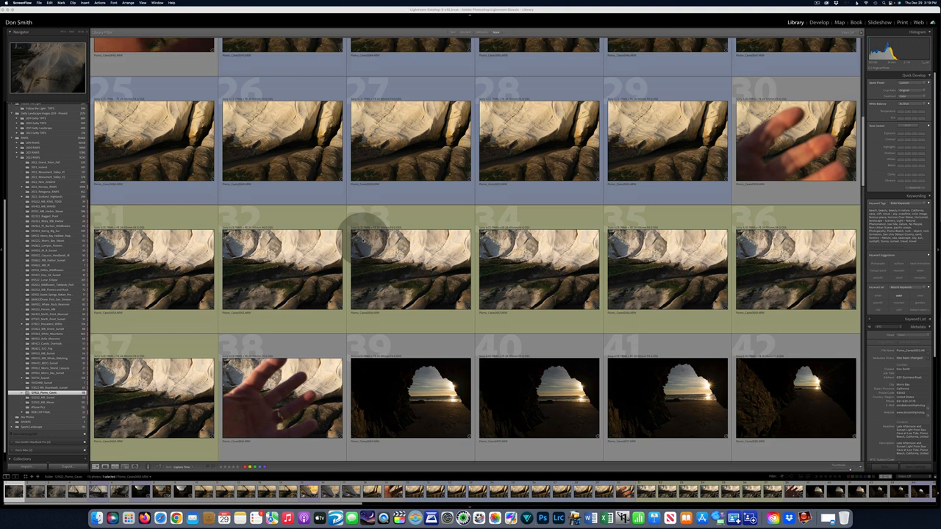
{"action": "scroll", "scroll_direction": "down", "scroll_amount": 3}
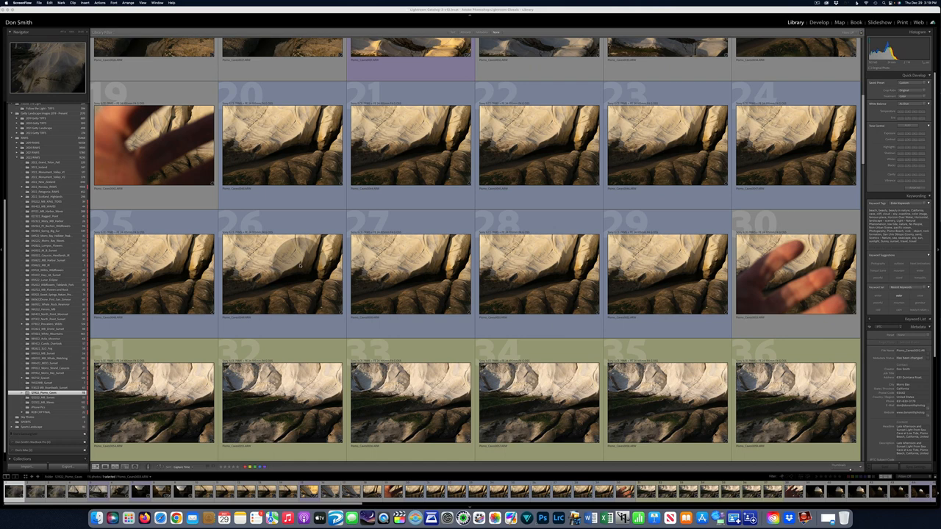
{"action": "scroll", "scroll_direction": "down", "scroll_amount": 3}
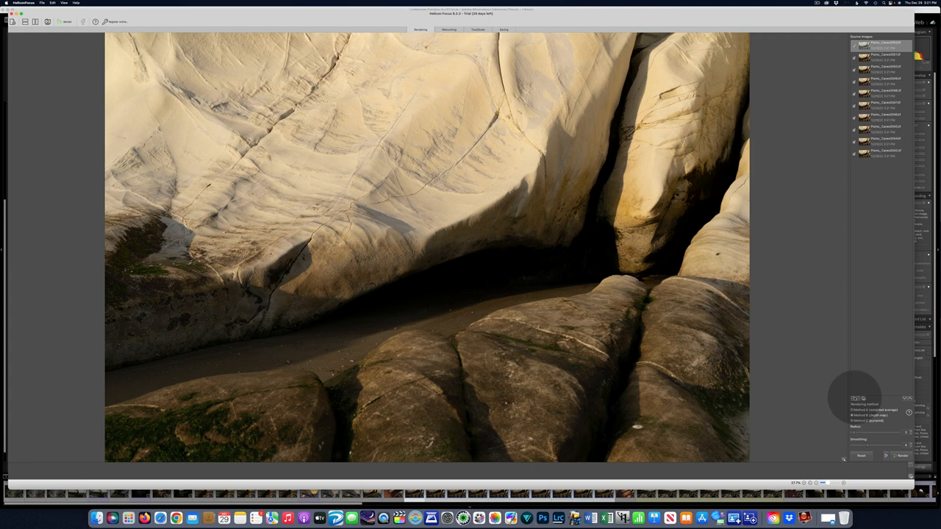
{"action": "left_click", "coordinate": [851, 414]}
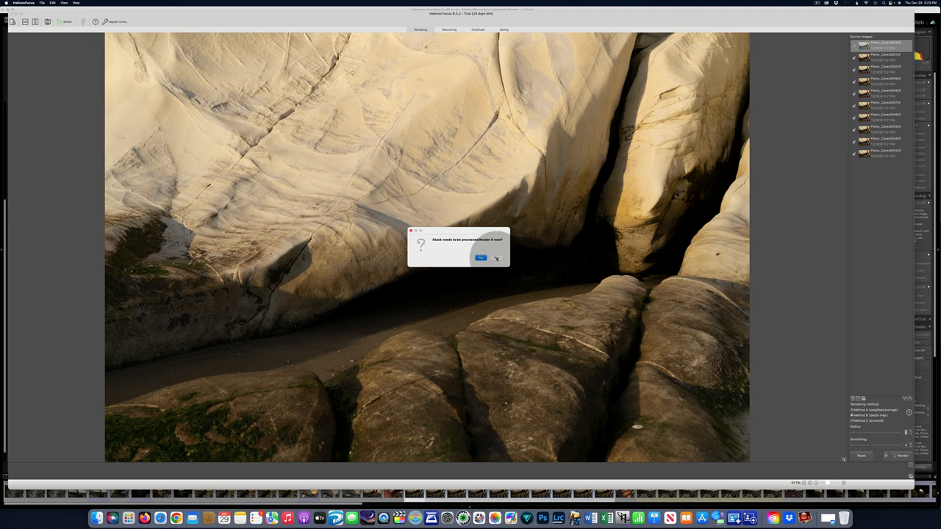
Step: Confirm the render prompt so Helicon Focus merges the sandstone stack
{"action": "left_click", "coordinate": [497, 259]}
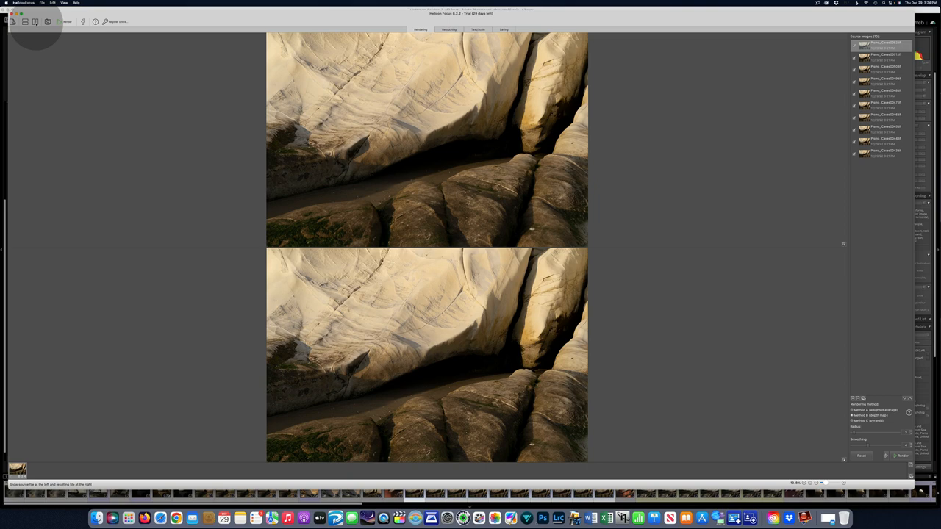
Step: Switch to the Retouching stage showing a source frame beside the merged result
{"action": "left_click", "coordinate": [450, 30]}
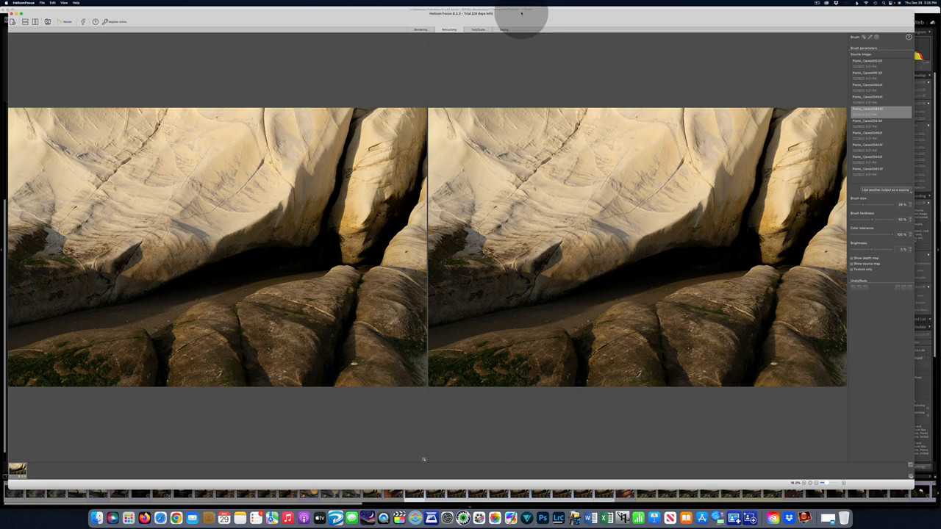
Step: Save the merged sandstone image to disk from the Saving stage
{"action": "left_click", "coordinate": [509, 29]}
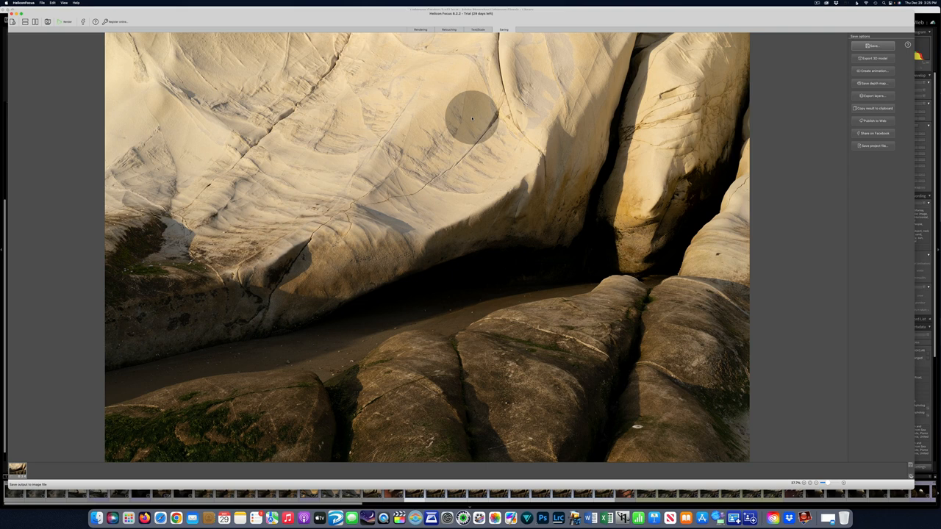
{"action": "left_click", "coordinate": [873, 45]}
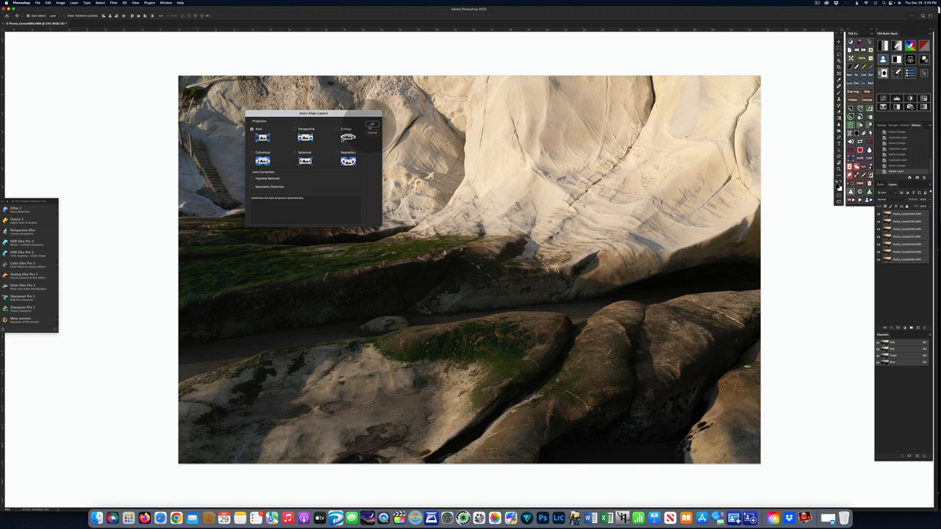
Step: Choose Stack Images as the Auto-Blend method for the aligned sandstone layers
{"action": "left_click", "coordinate": [371, 123]}
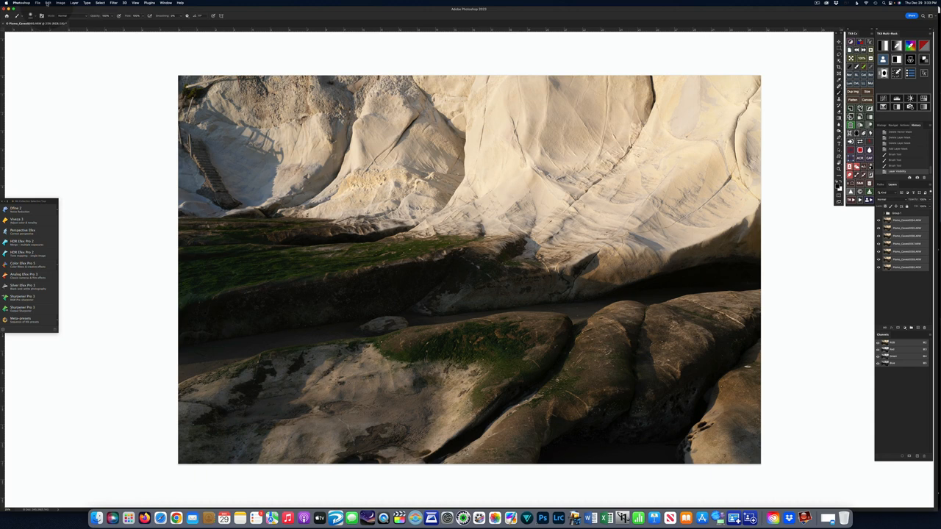
Step: Run Auto-Blend Layers with Stack Images and Seamless Tones and Colors on the aligned stack
{"action": "left_click", "coordinate": [70, 3]}
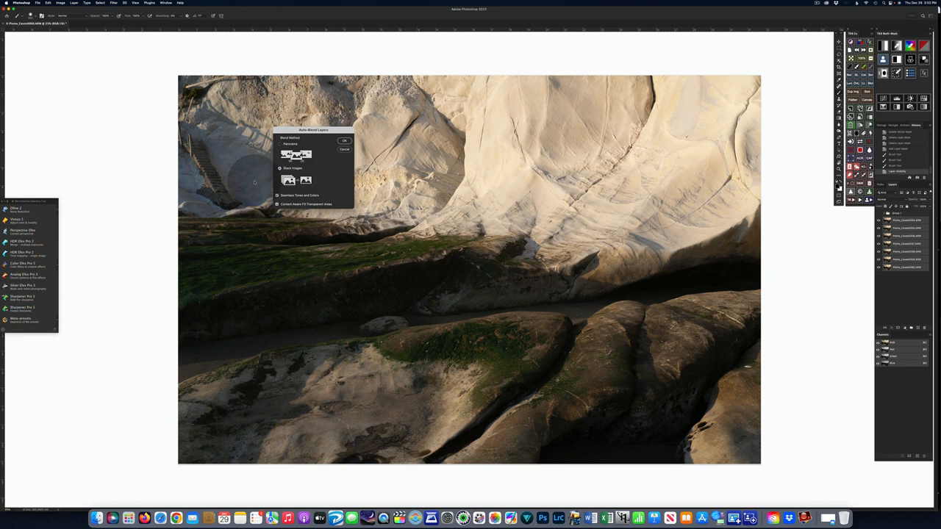
{"action": "left_click", "coordinate": [344, 141]}
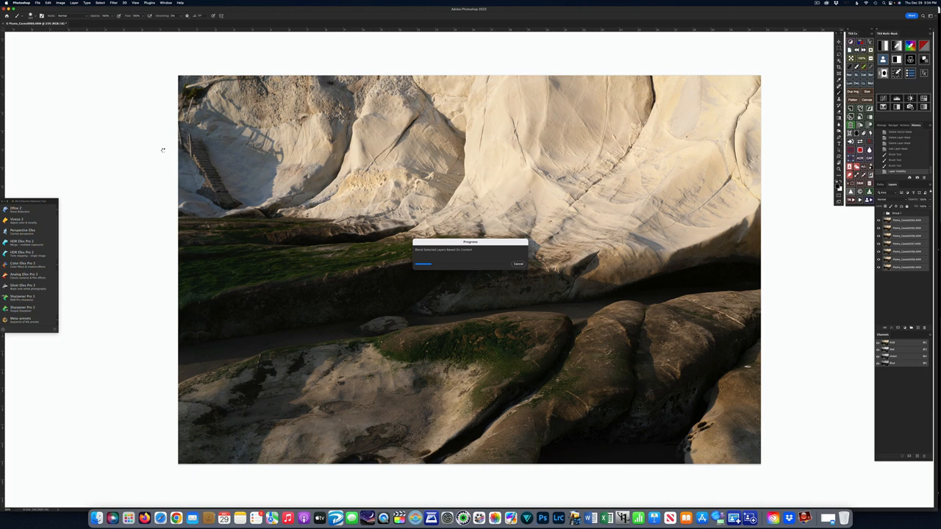